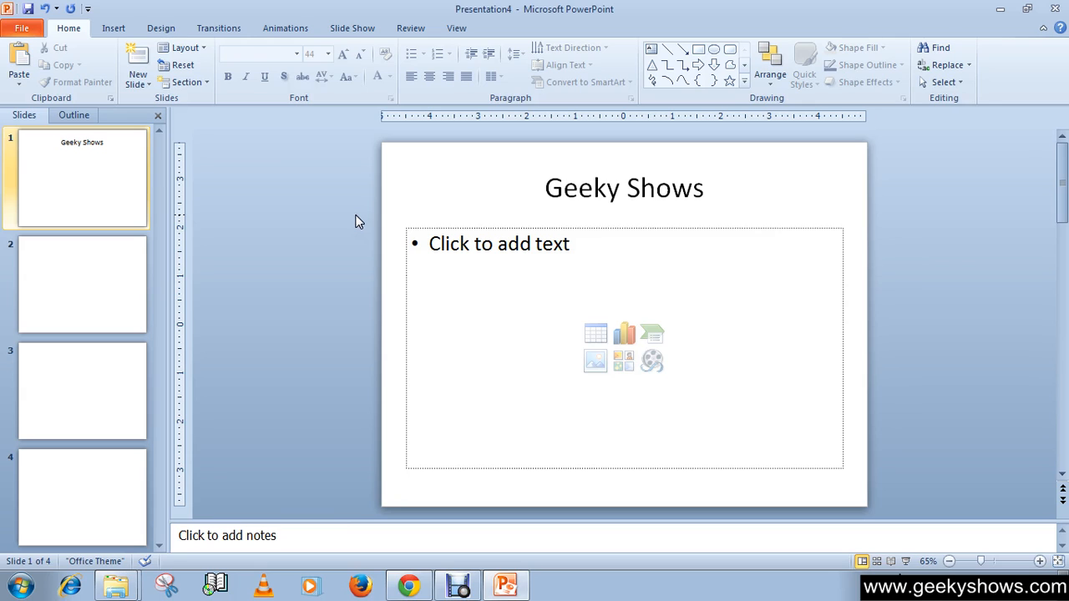
mouse_move(651, 505)
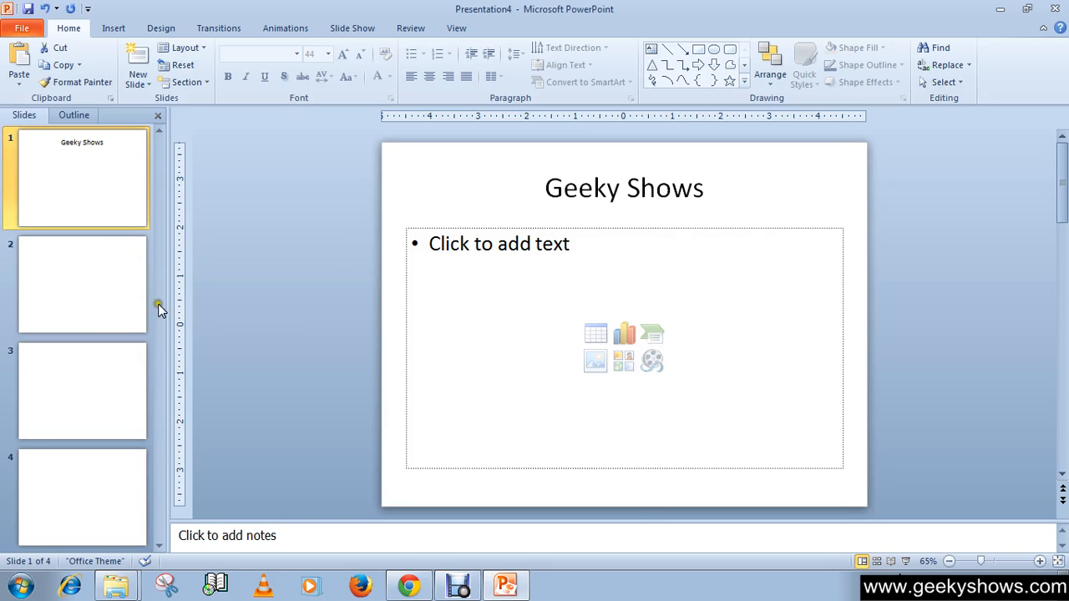
- Select the Geeky Shows title slide and switch to the Transitions ribbon
left_click(82, 391)
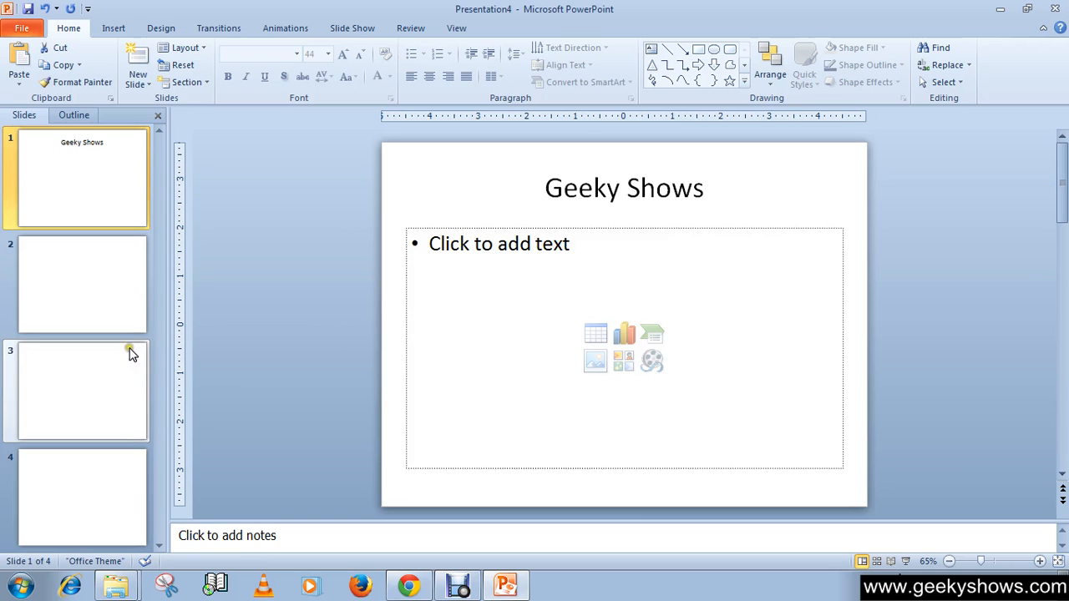
left_click(82, 177)
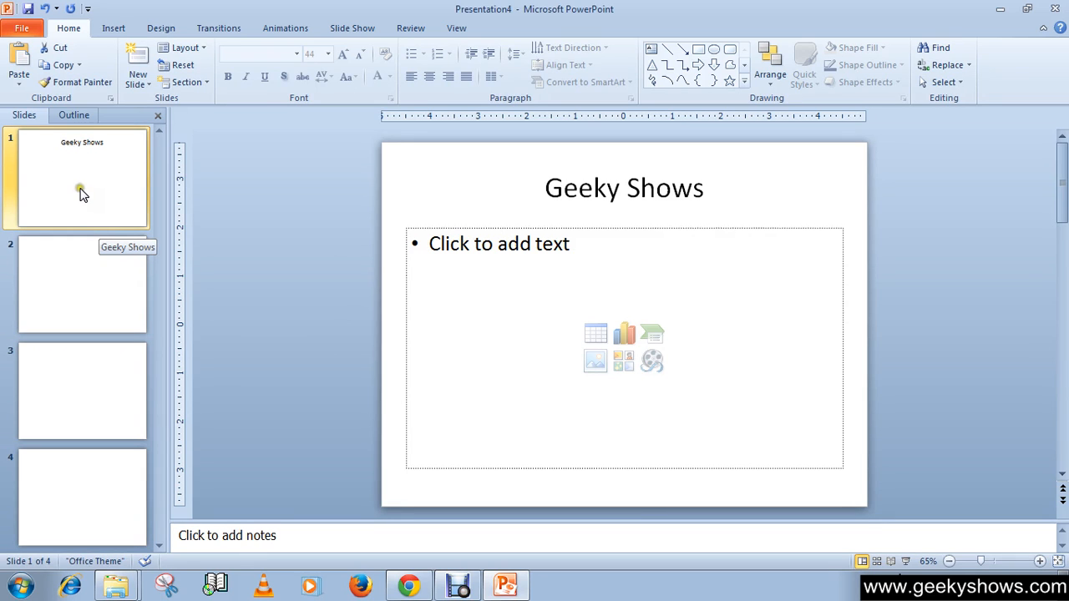
left_click(219, 27)
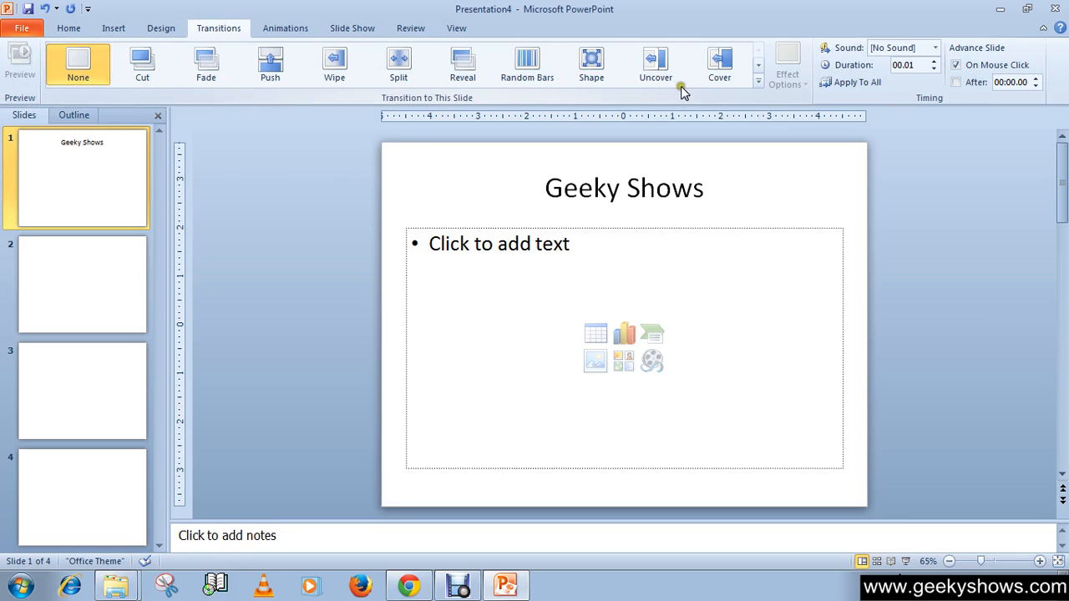
left_click(142, 64)
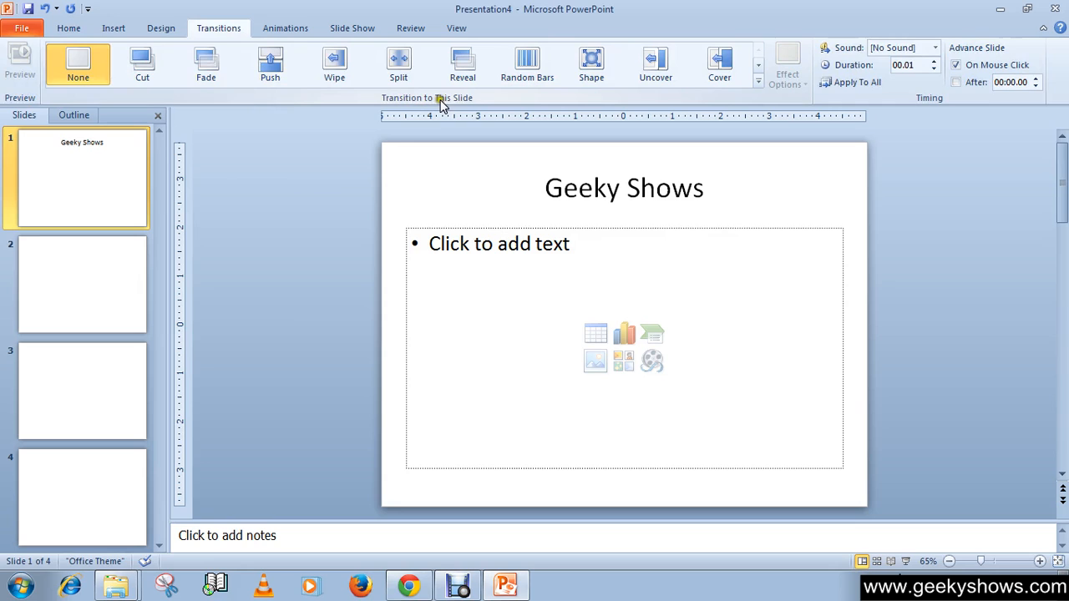
mouse_move(437, 104)
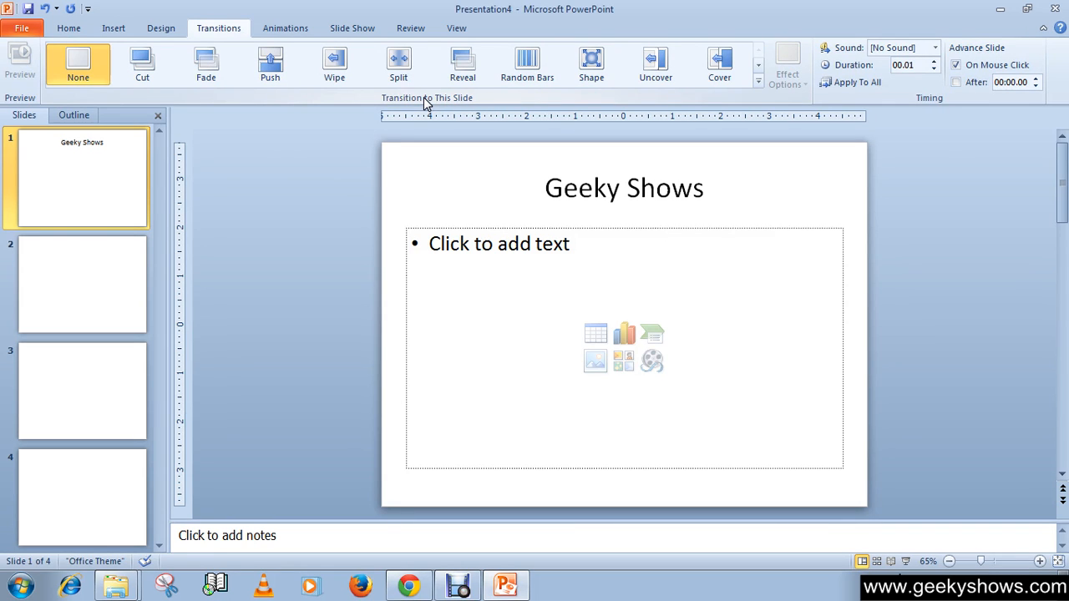
mouse_move(297, 101)
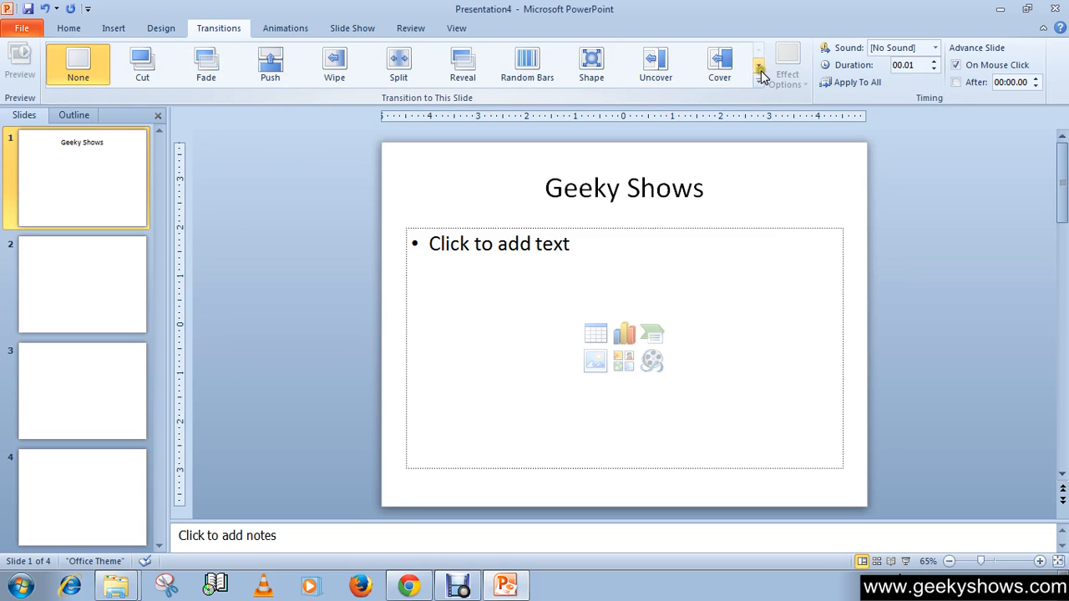
left_click(759, 70)
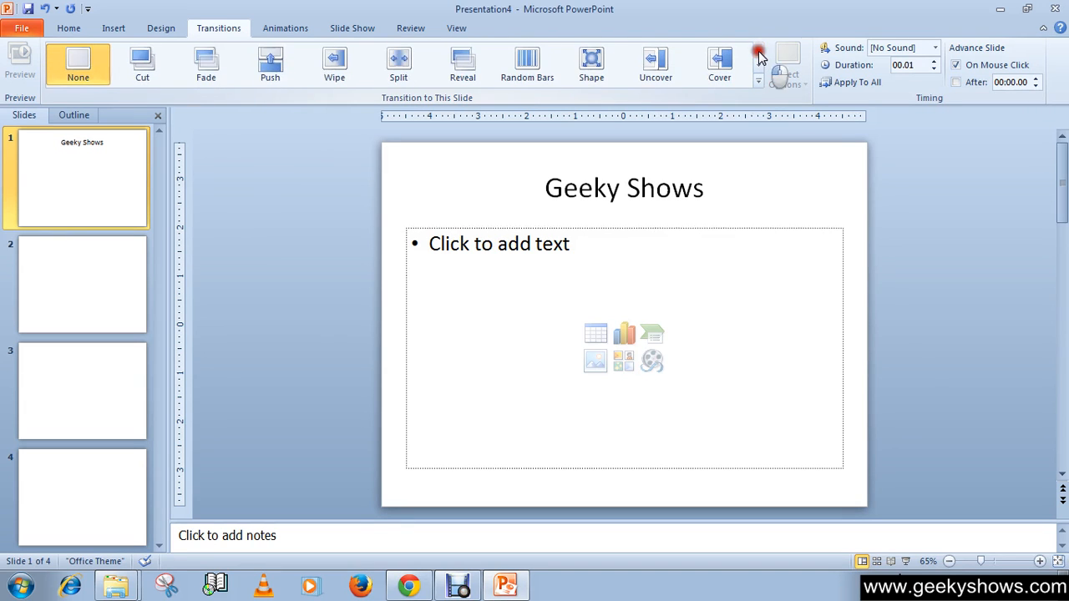
- Apply the Random Bars transition to the title slide from the full effects gallery
left_click(759, 52)
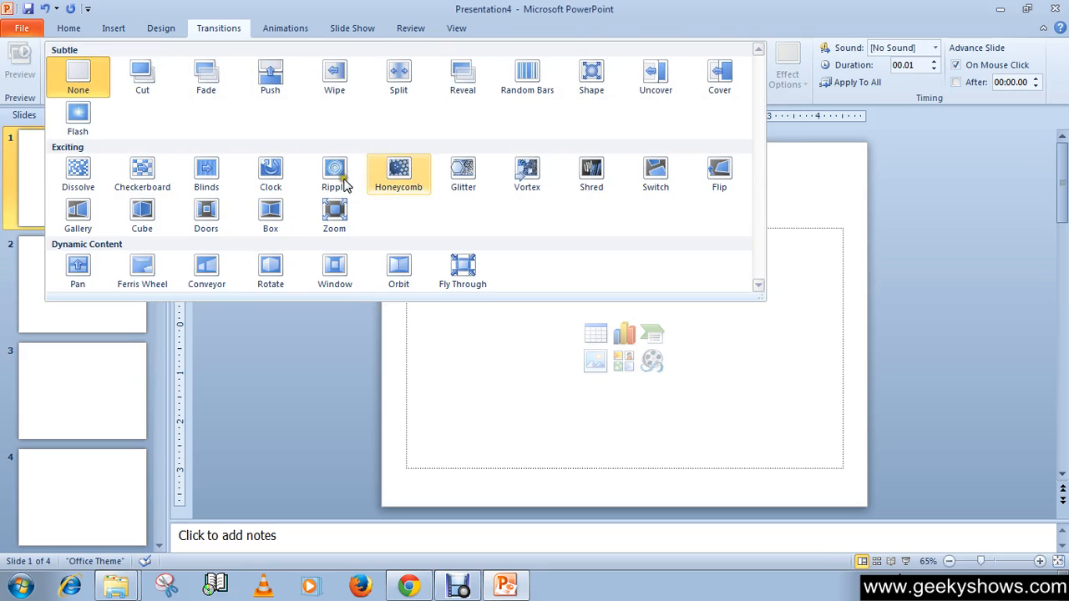
mouse_move(415, 80)
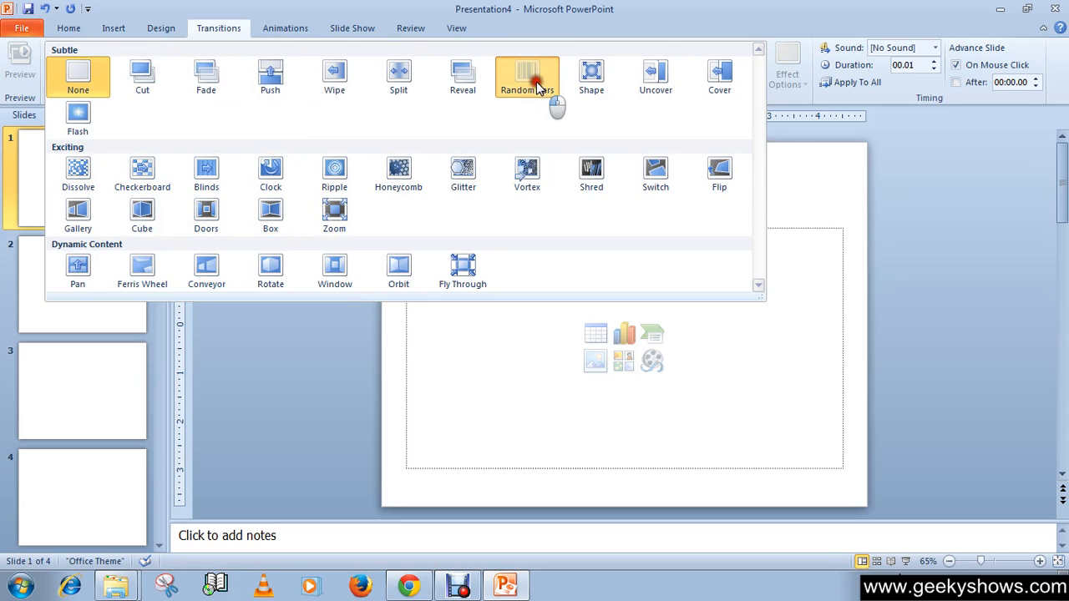
left_click(528, 75)
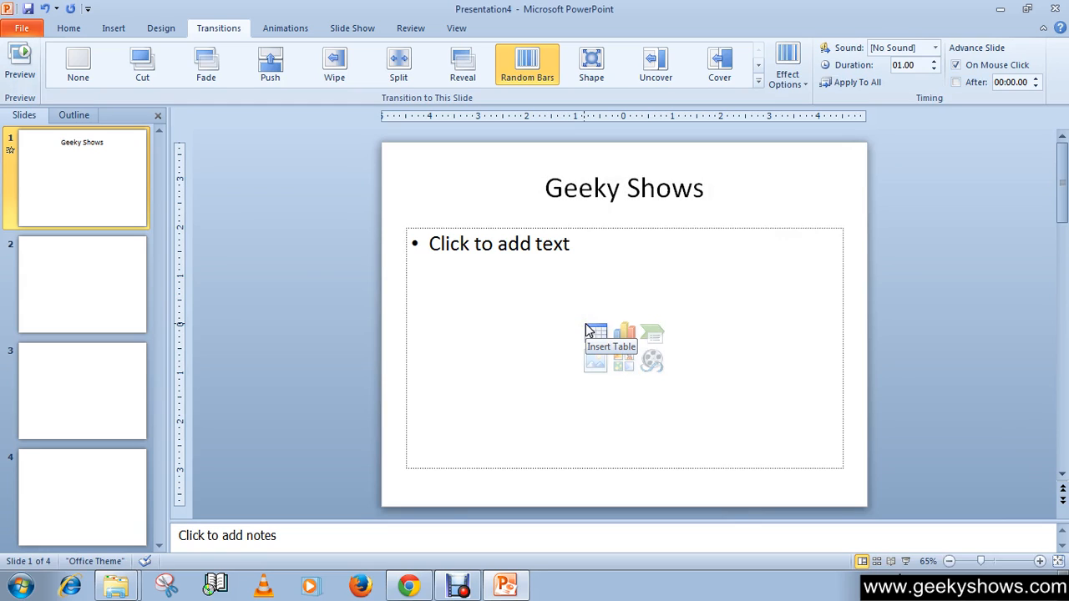
mouse_move(552, 250)
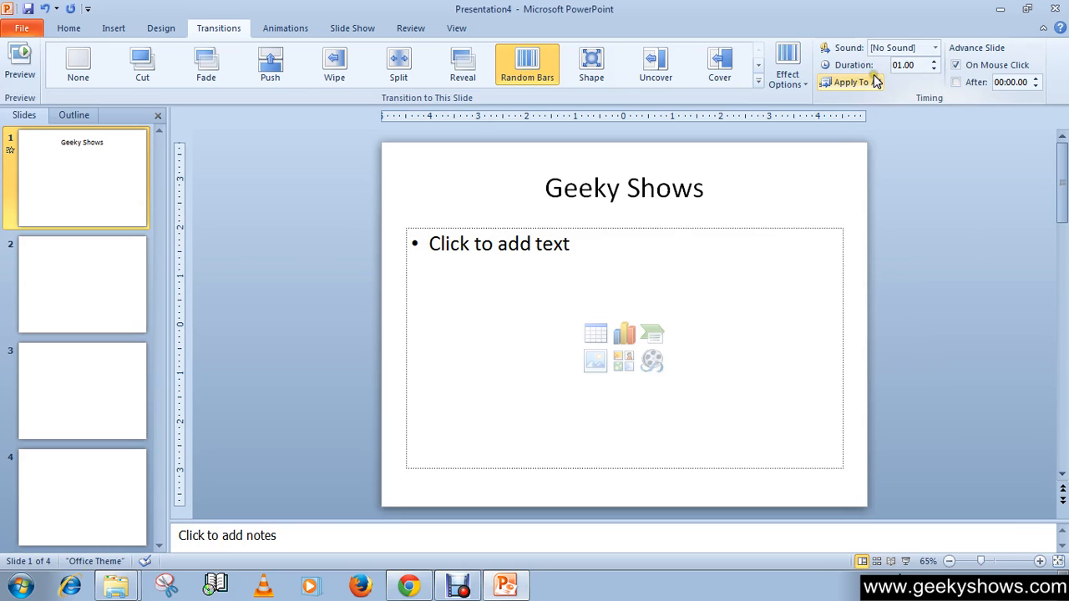
mouse_move(911, 65)
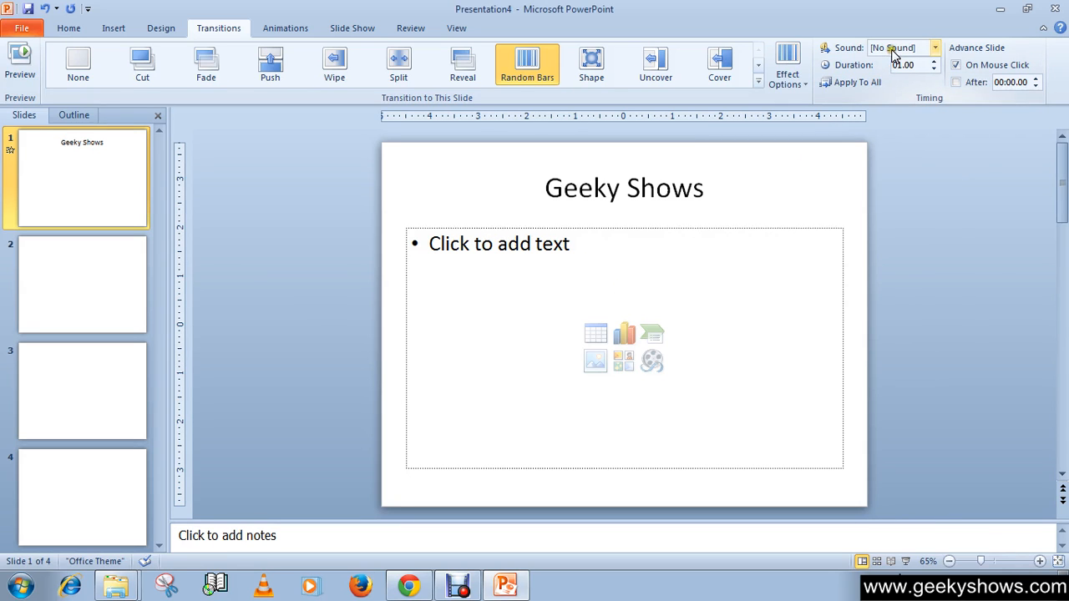
mouse_move(899, 53)
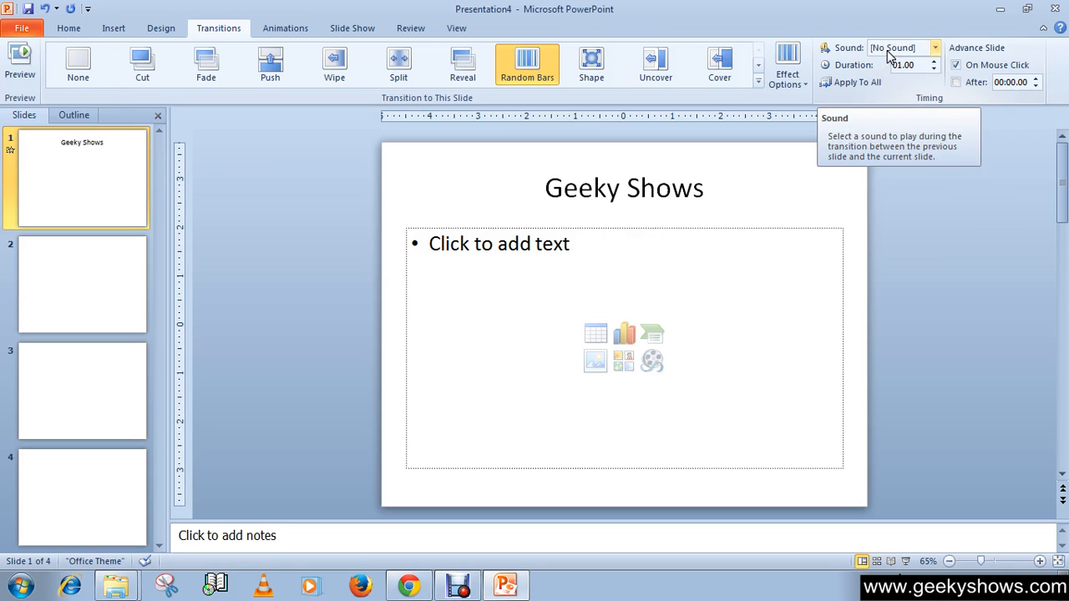
- Expand the transition Sound list in the Timing group for the first slide
left_click(934, 46)
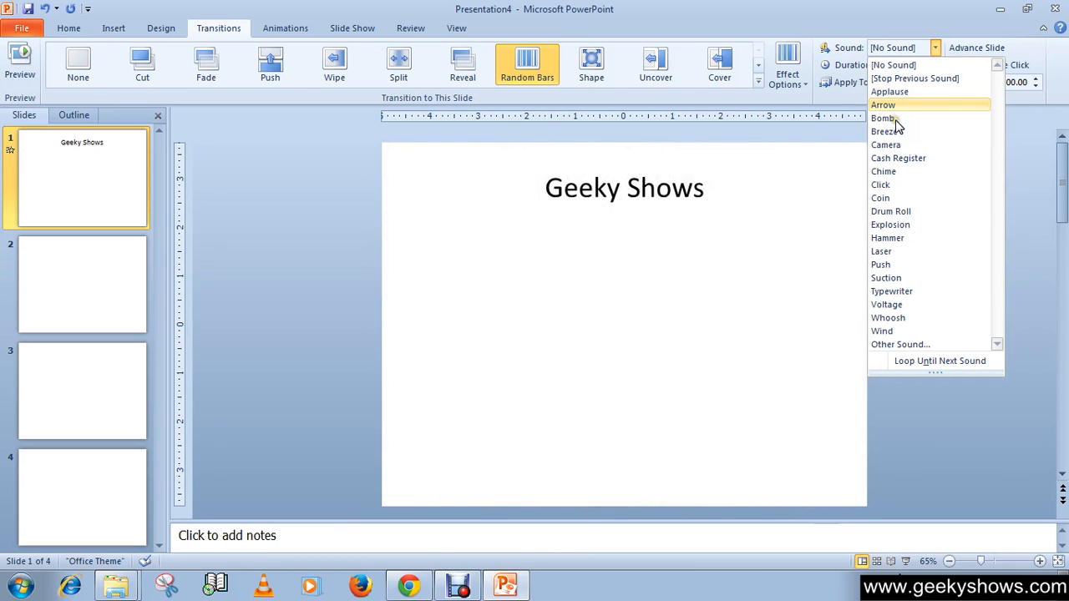
mouse_move(898, 157)
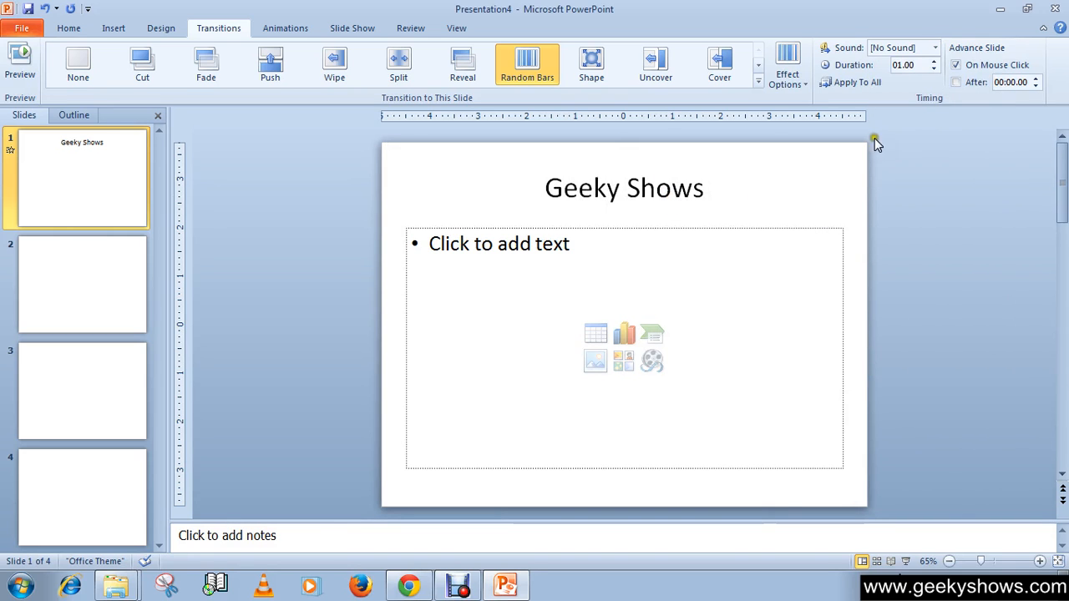
left_click(935, 46)
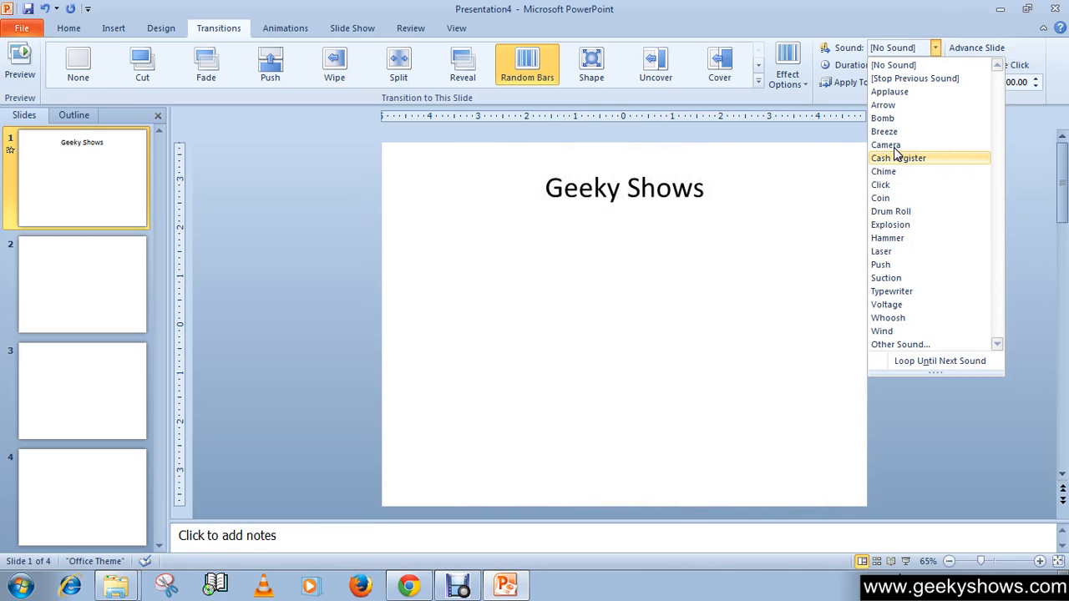
- Choose the Camera sound for the transition and preview it on the first slide
left_click(885, 144)
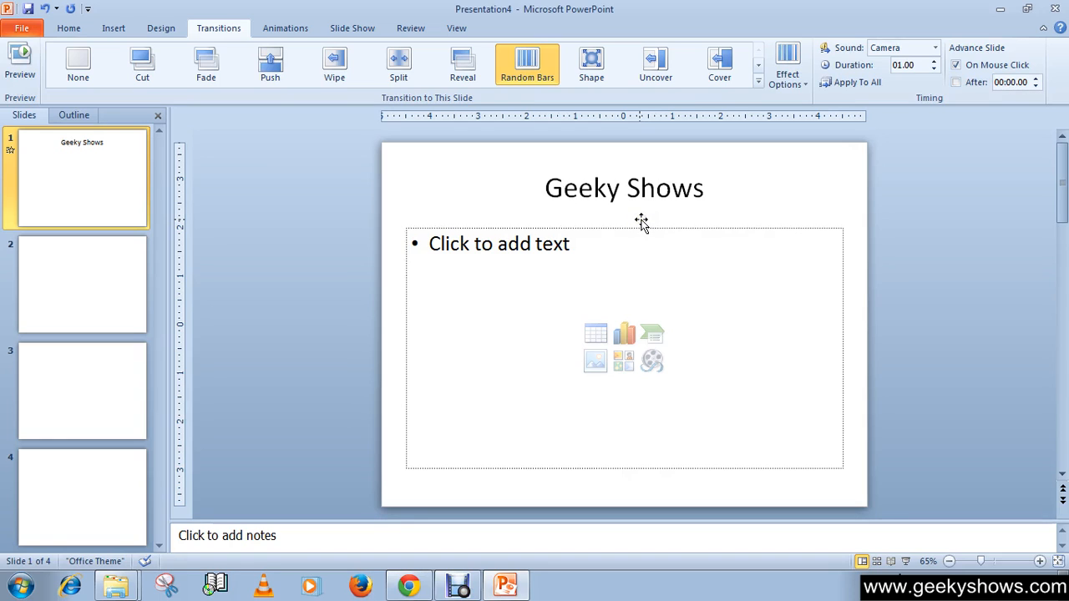
mouse_move(265, 309)
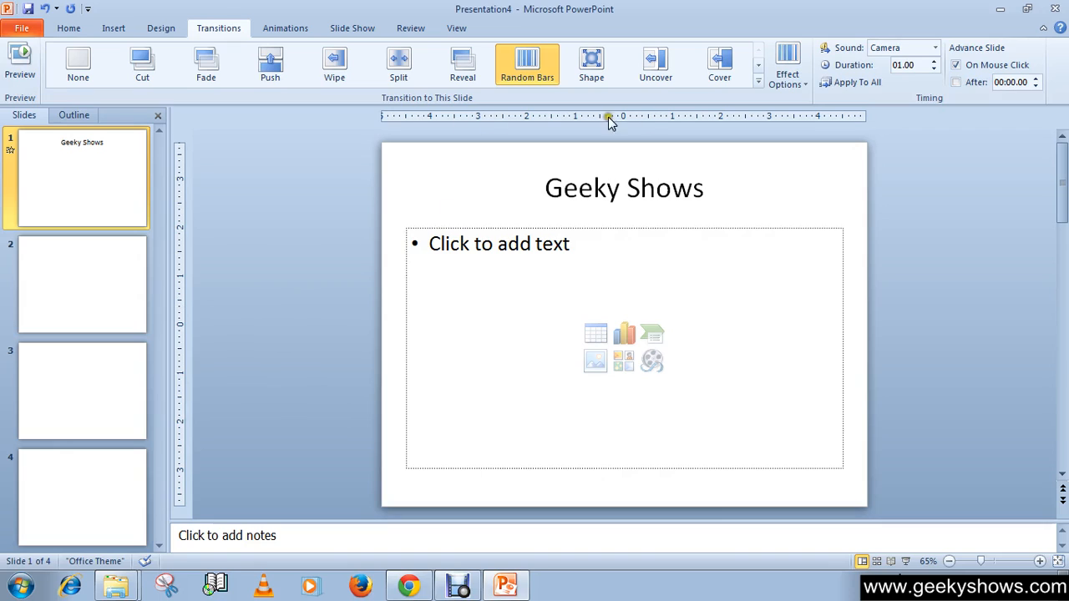
mouse_move(855, 82)
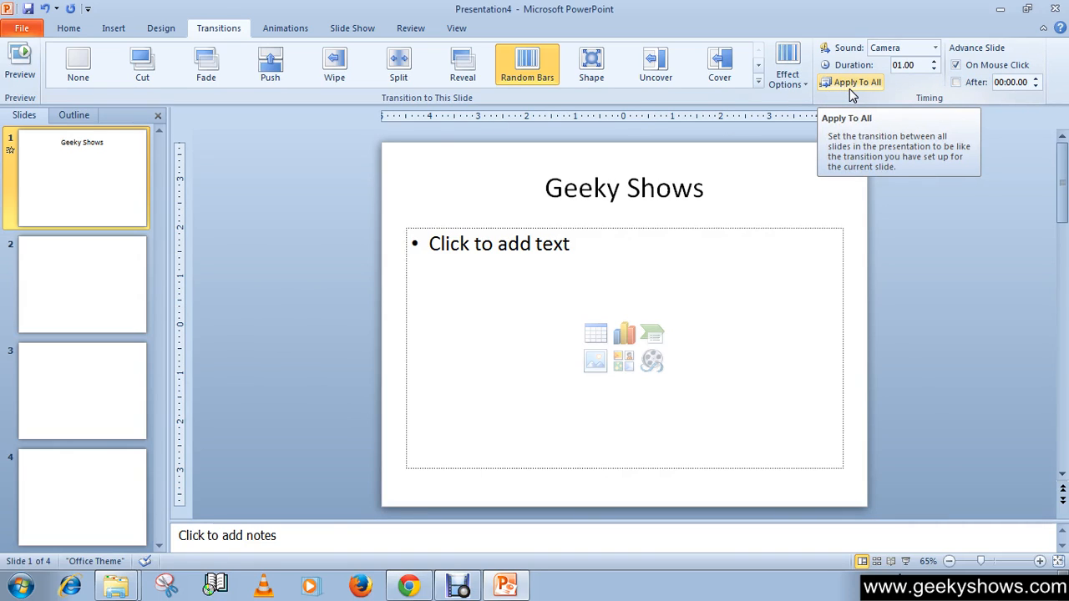
mouse_move(793, 95)
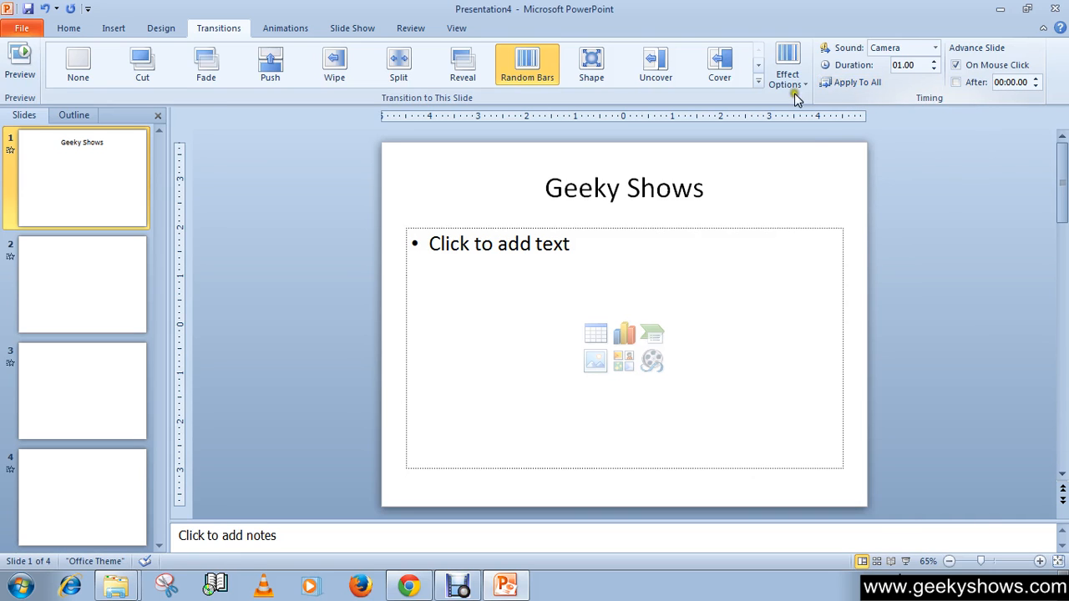
left_click(20, 63)
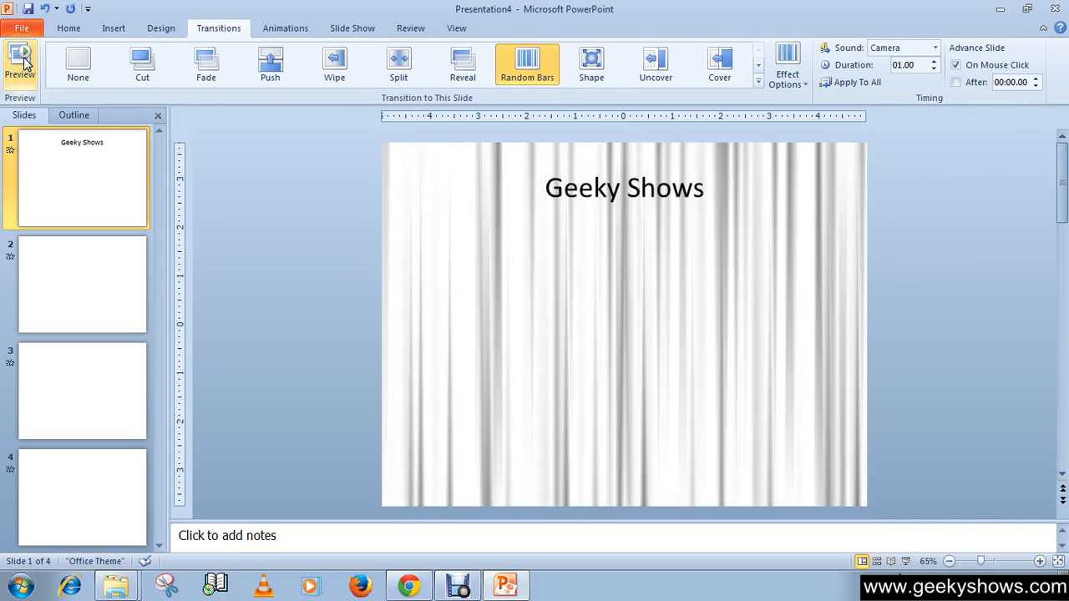
left_click(82, 284)
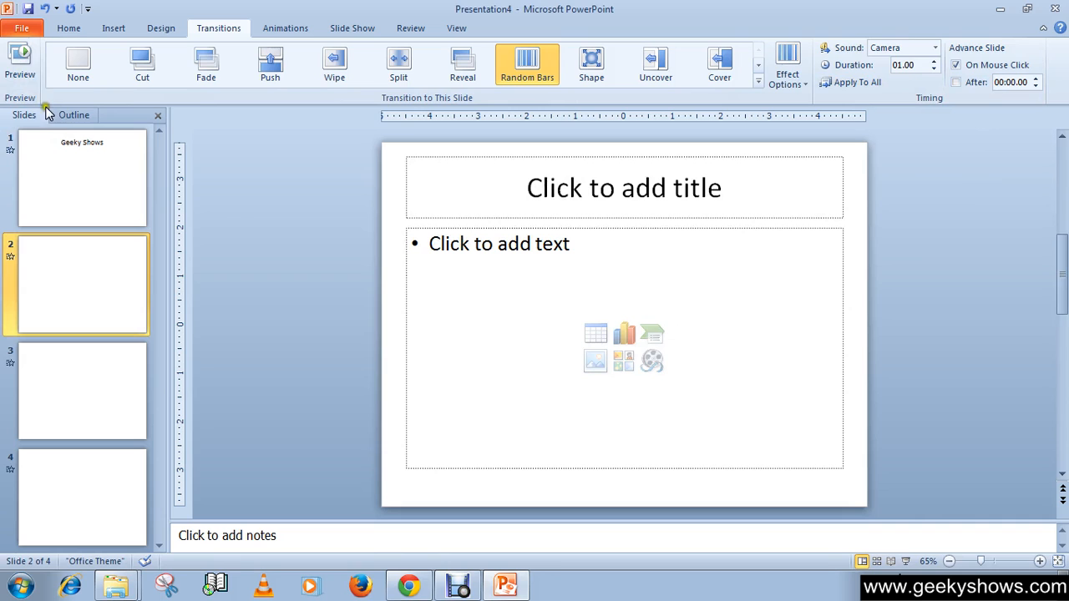
left_click(20, 59)
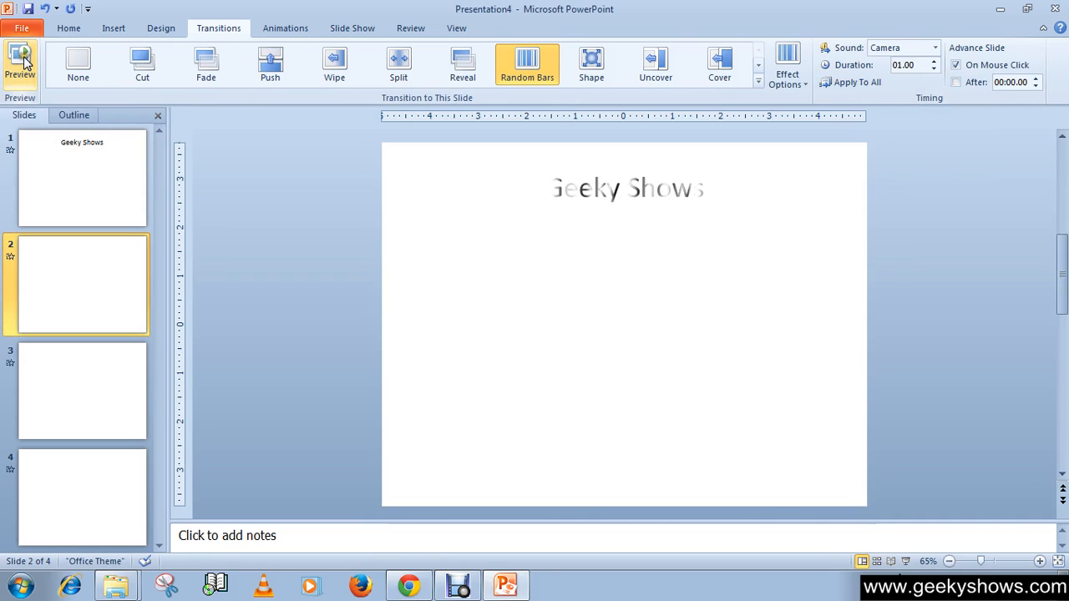
left_click(82, 391)
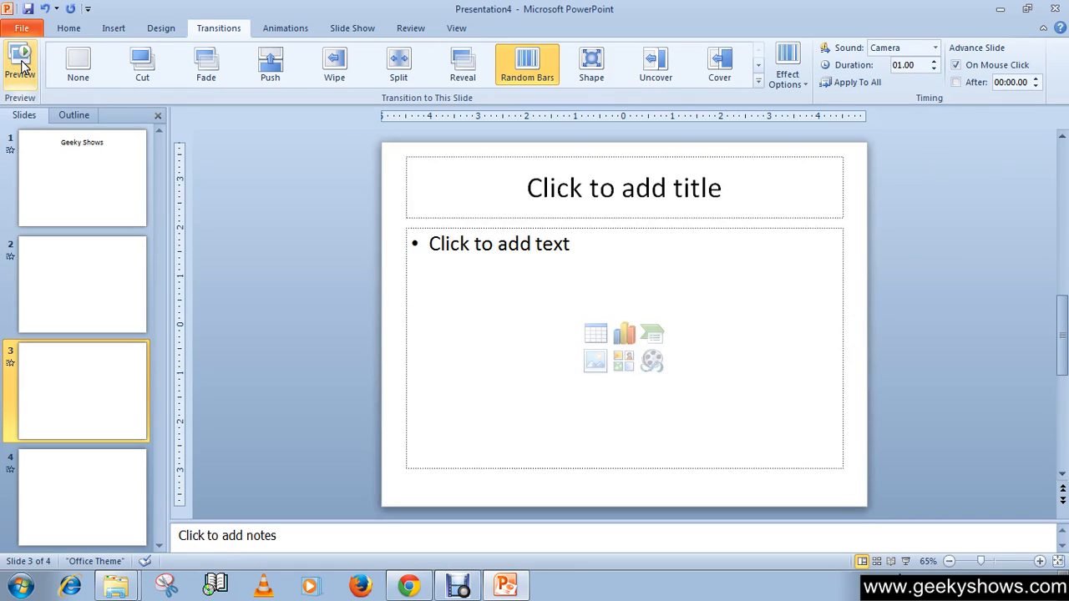
left_click(20, 64)
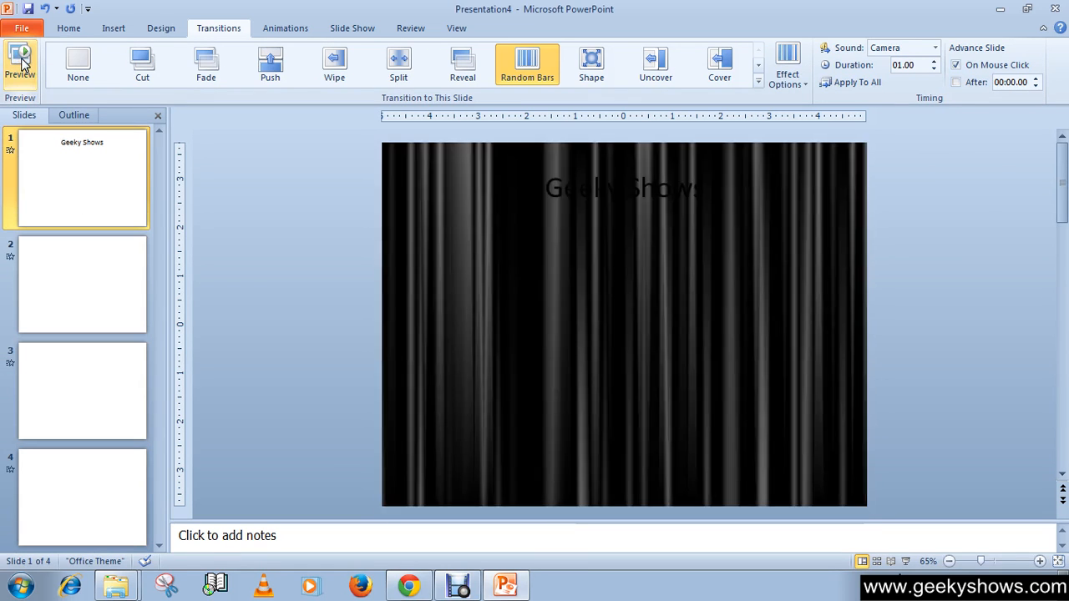
left_click(82, 284)
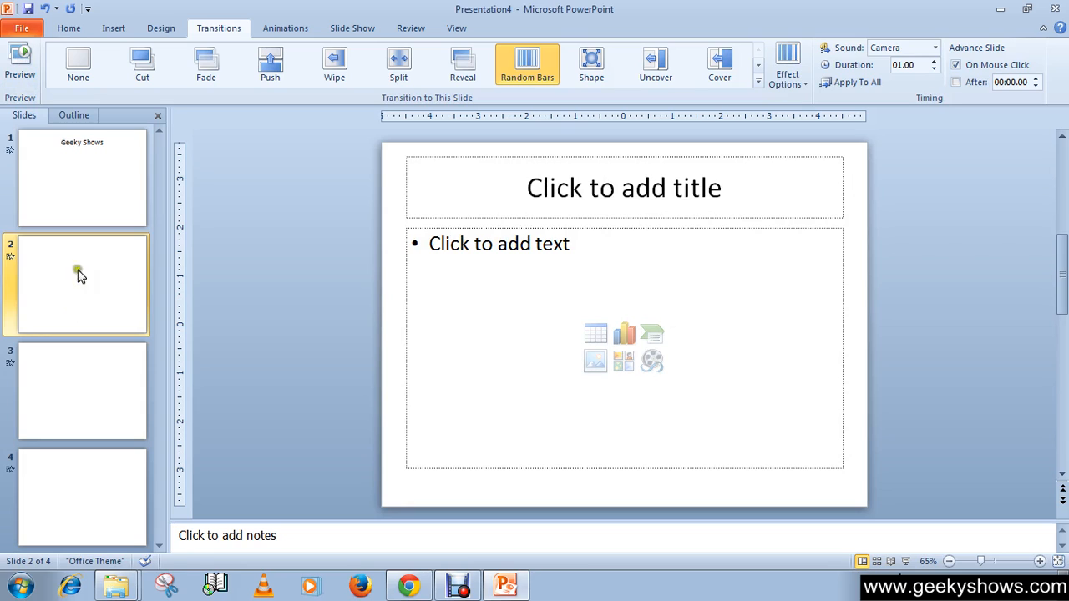
left_click(82, 175)
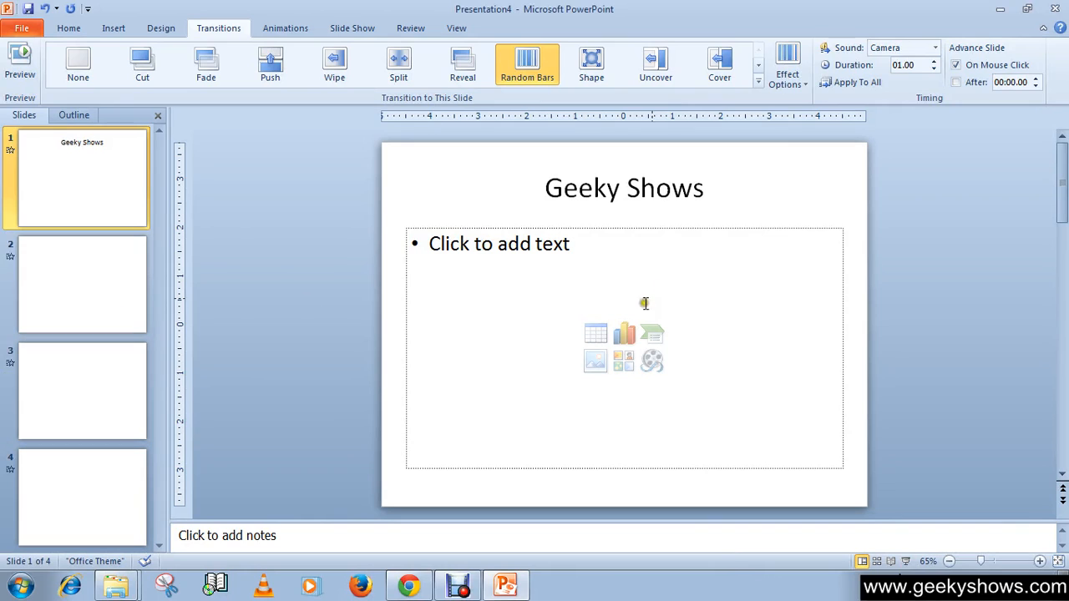
mouse_move(728, 244)
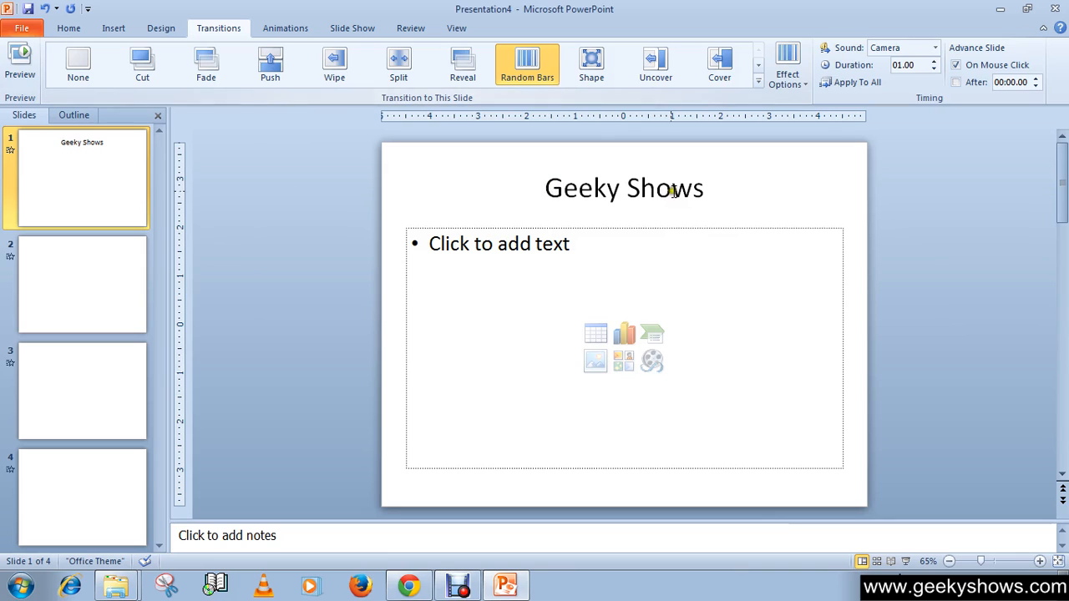
mouse_move(640, 142)
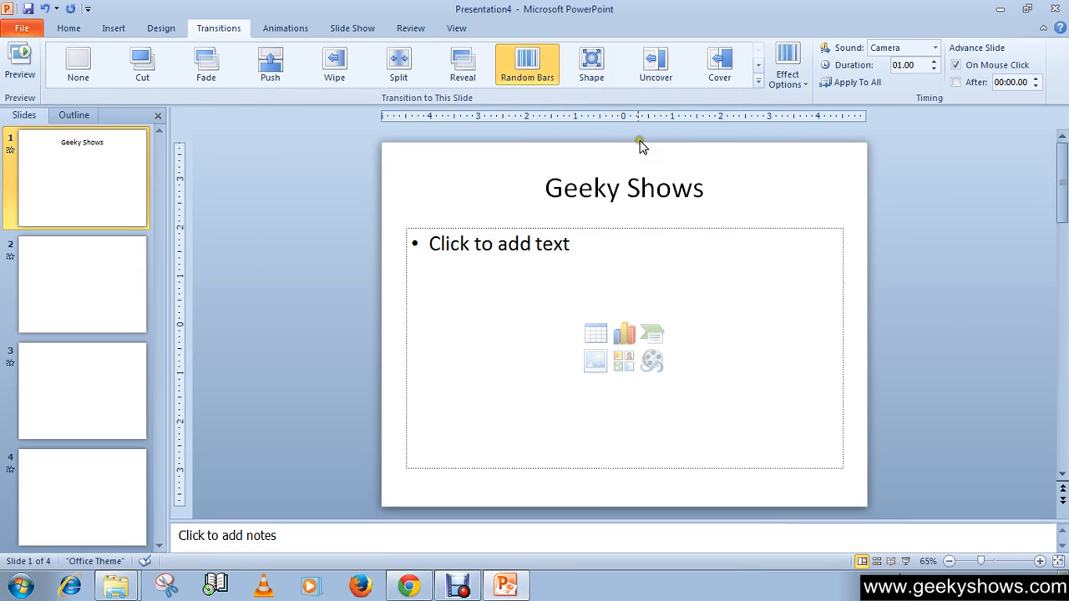
left_click(625, 187)
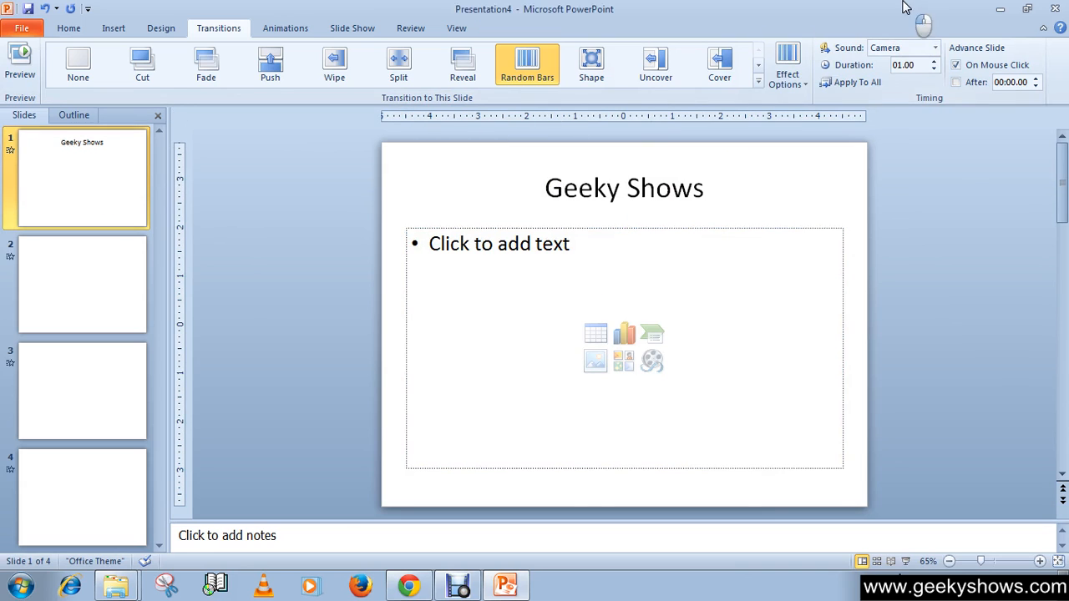
mouse_move(787, 249)
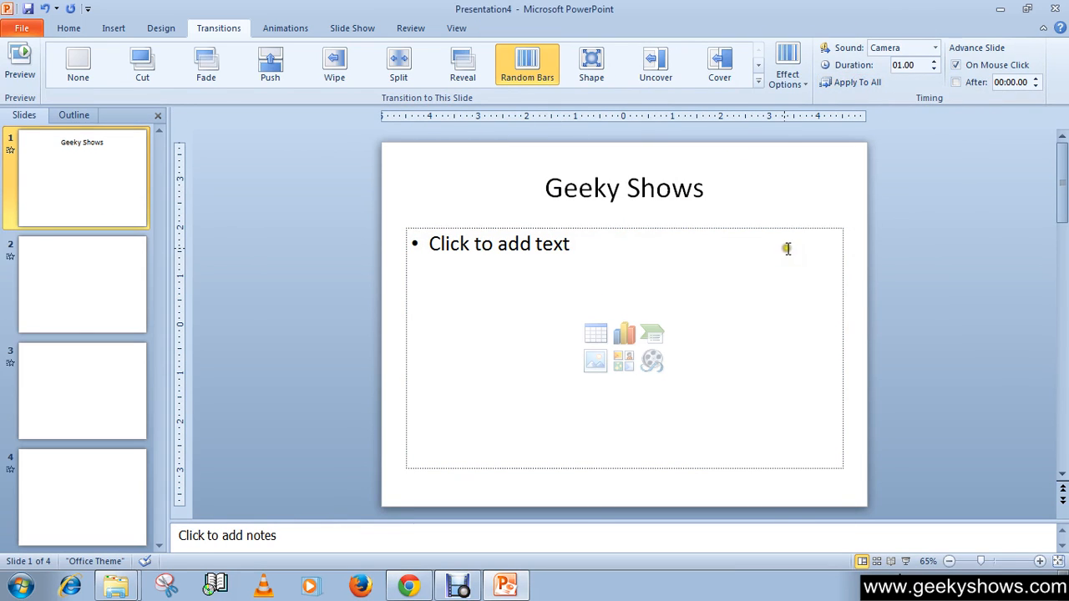
mouse_move(652, 361)
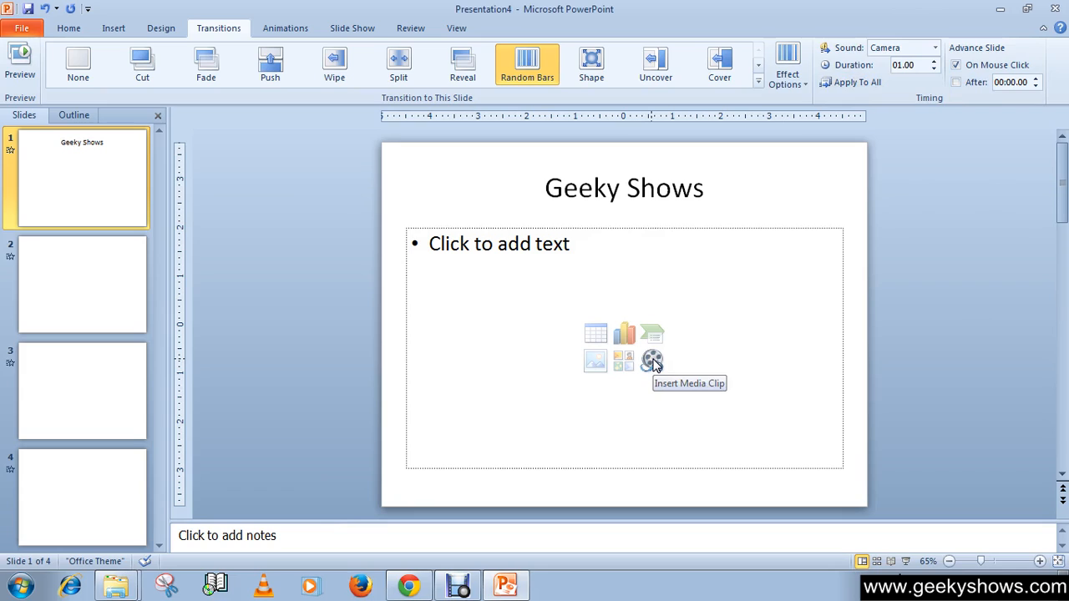